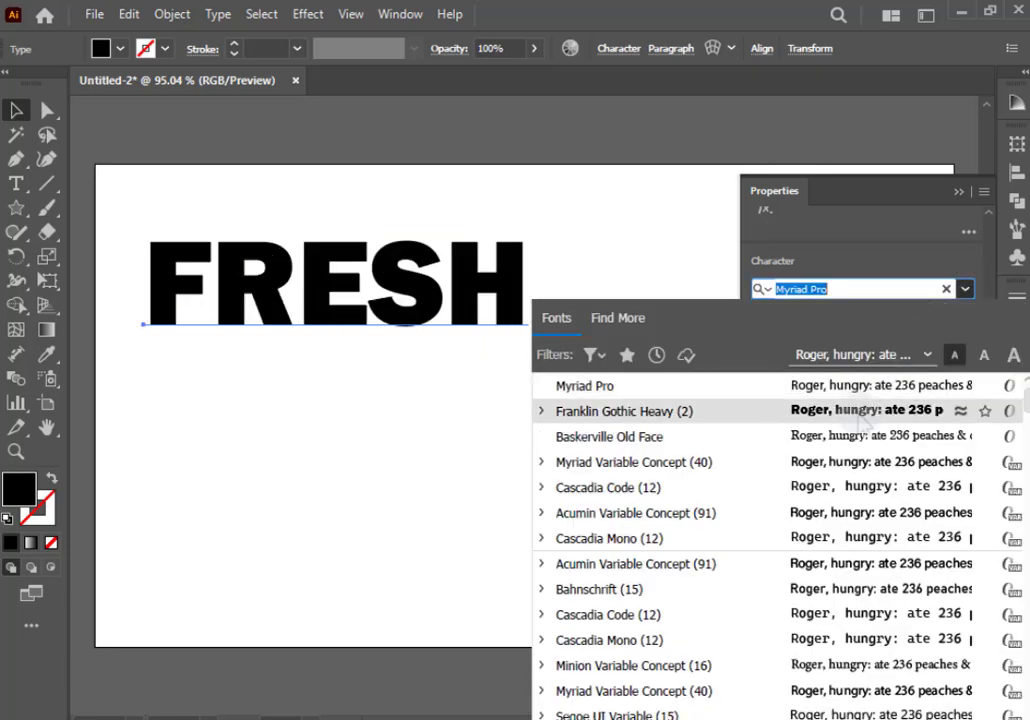
Set FRESH in Franklin Gothic Heavy.
left_click(614, 412)
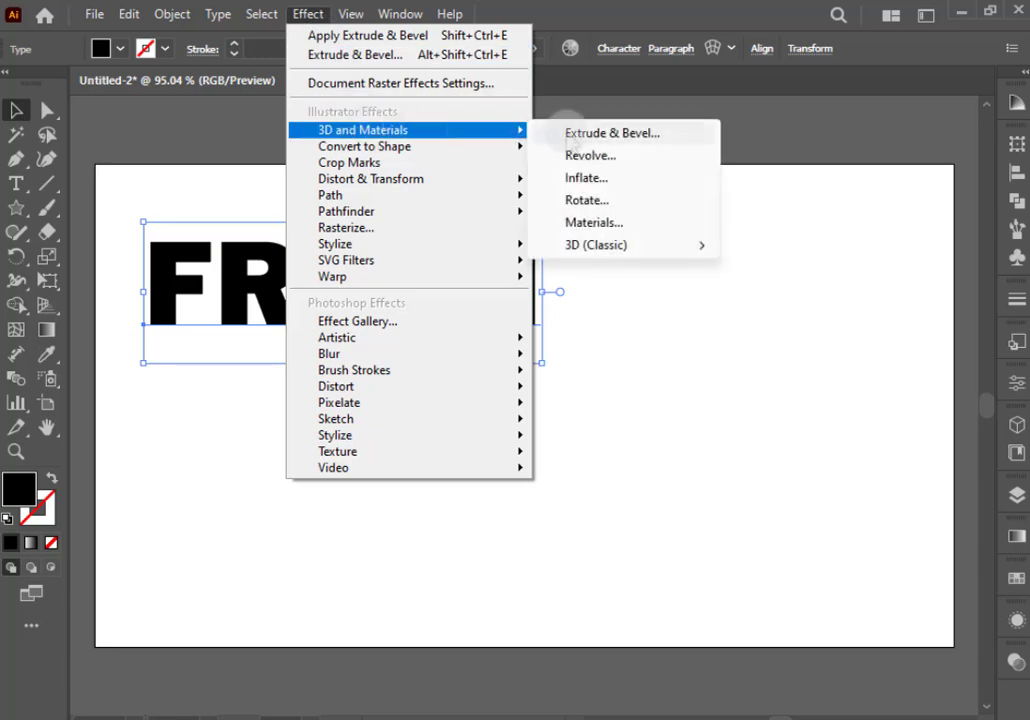
Apply Extrude & Bevel as a flat Plane with the Isometric Right rotation preset.
left_click(612, 132)
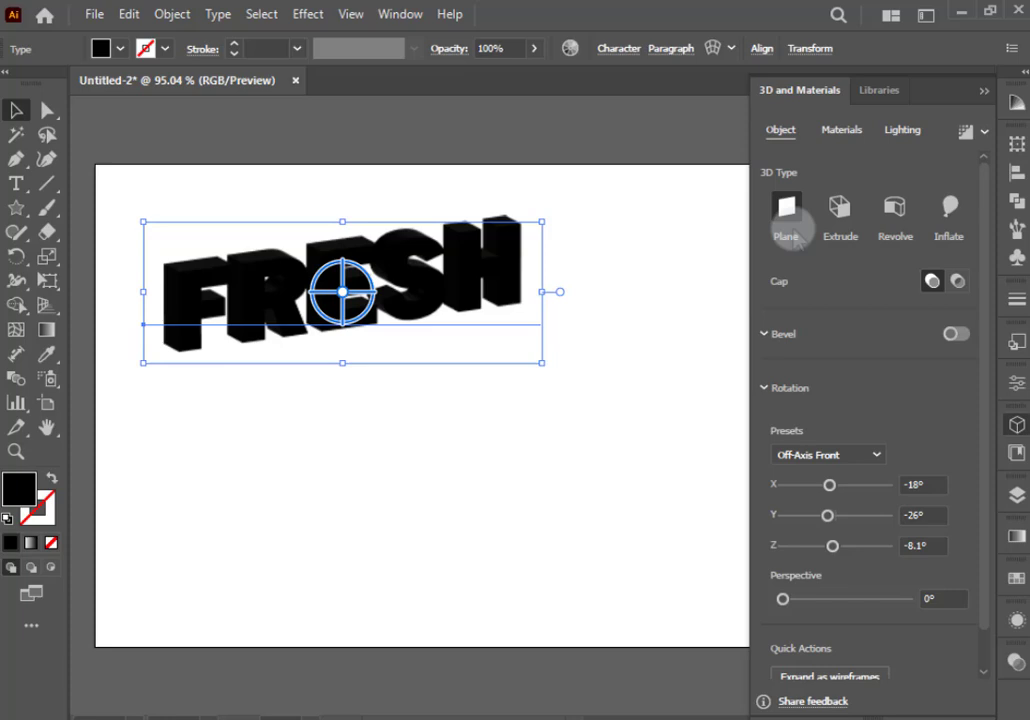
left_click(826, 454)
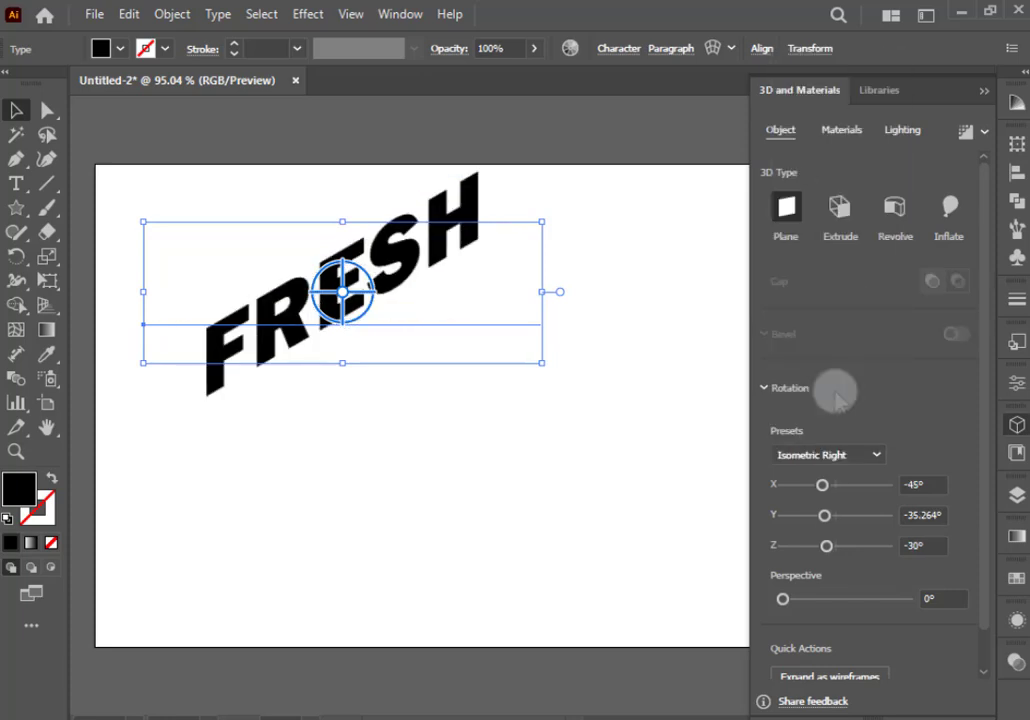
left_click(840, 210)
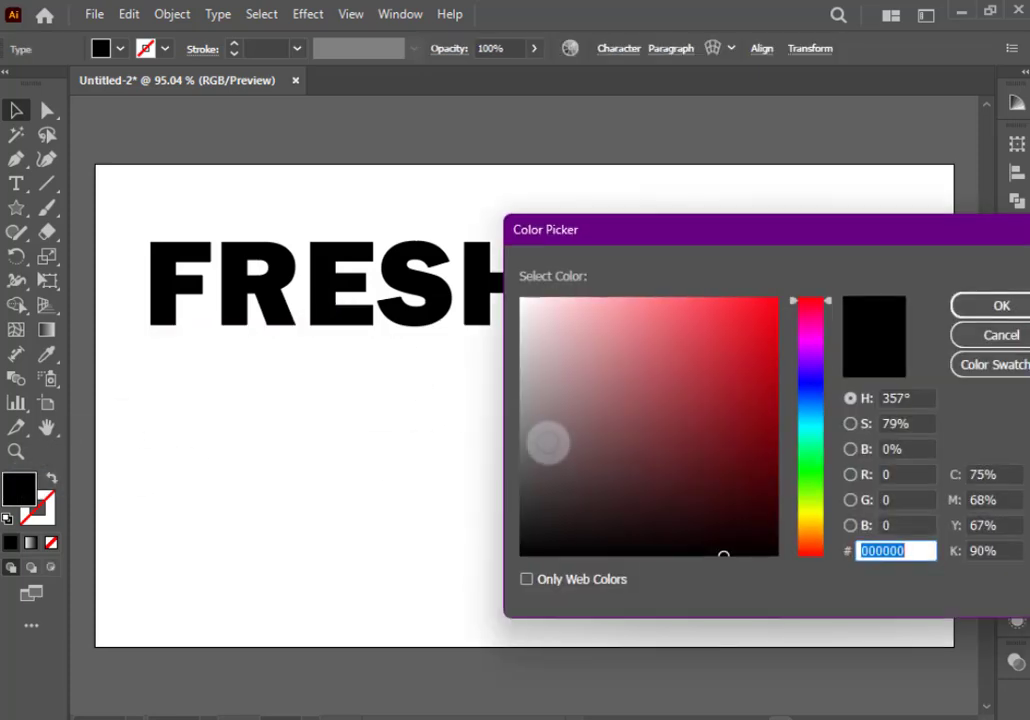
Give FRESH a grey-brown fill colour.
left_click(308, 12)
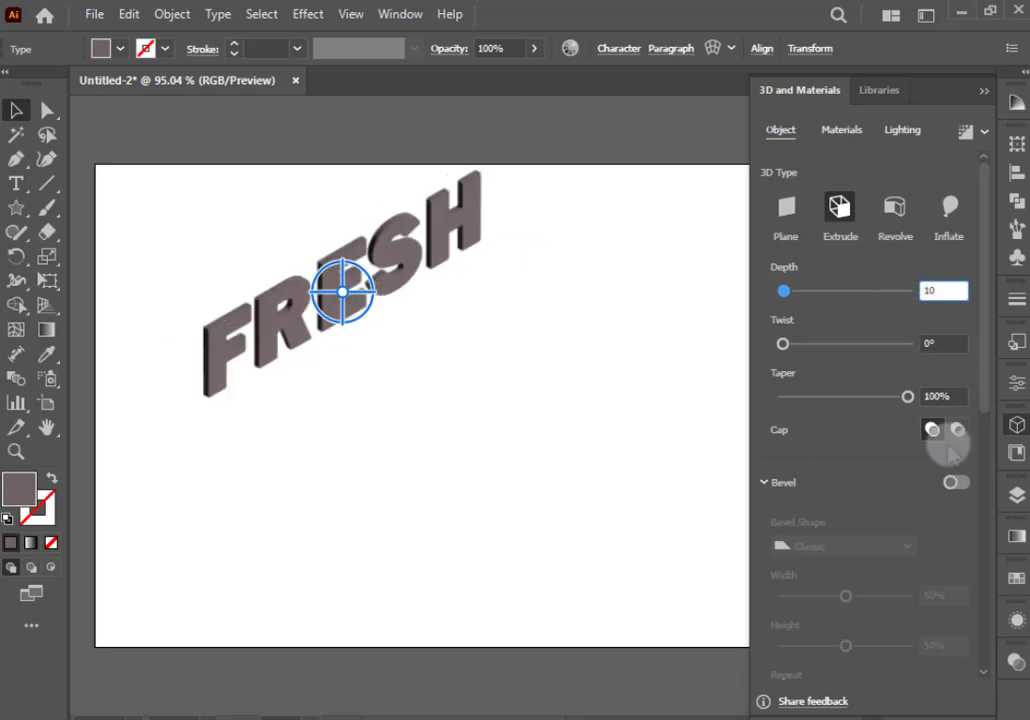
Turn on a Classic bevel for the extrusion and move to the lighting settings.
left_click(954, 482)
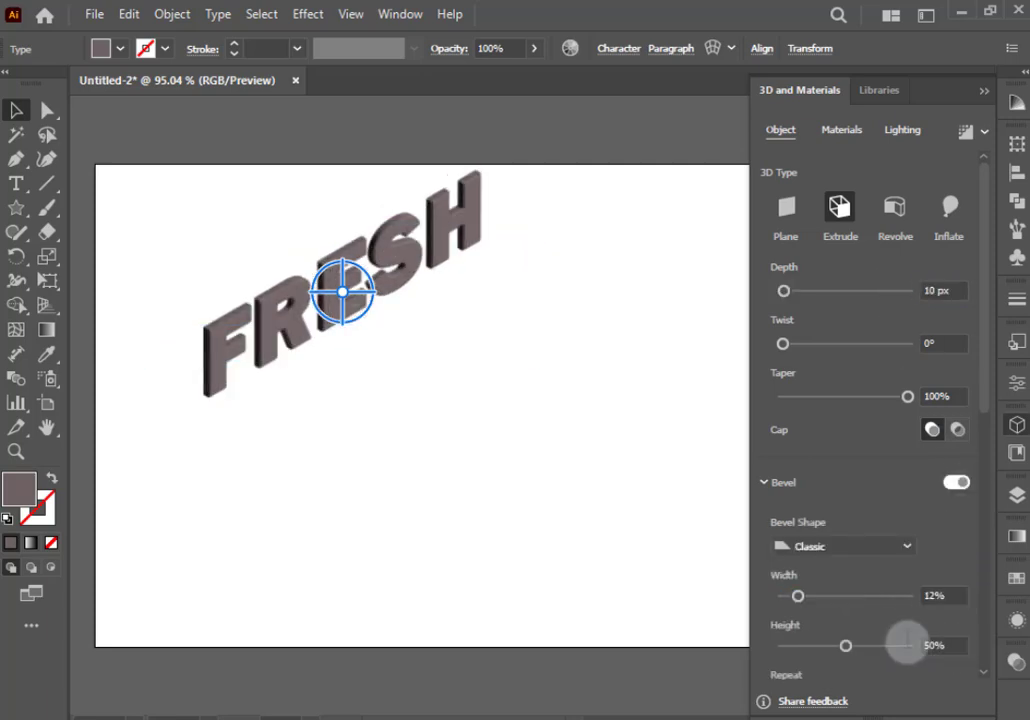
scroll("down", 3)
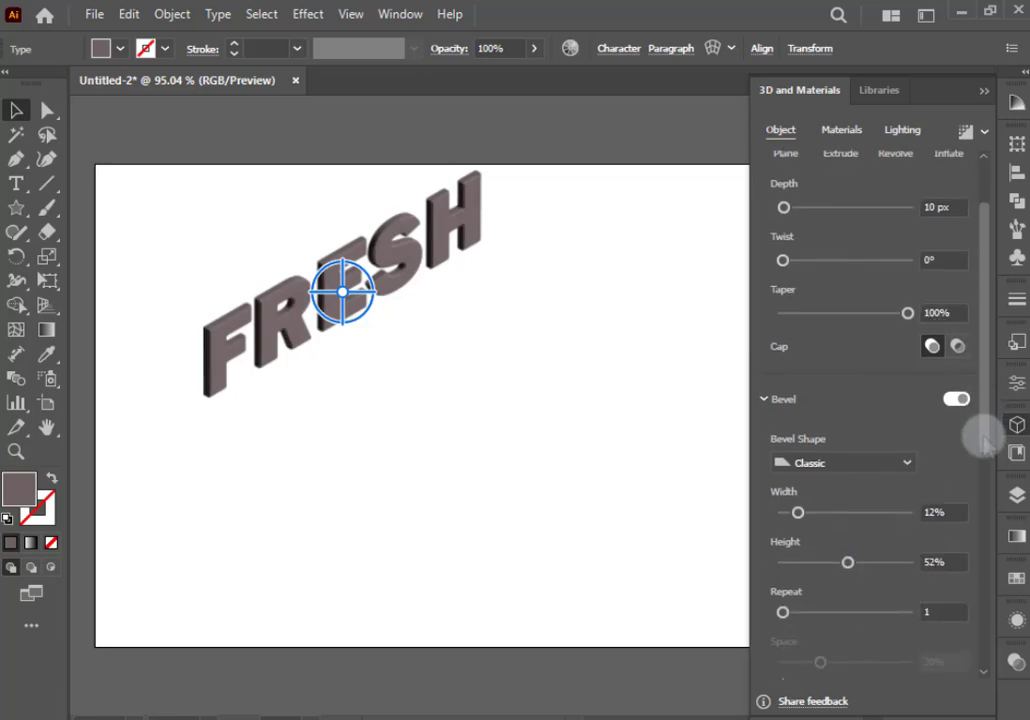
scroll("down", 3)
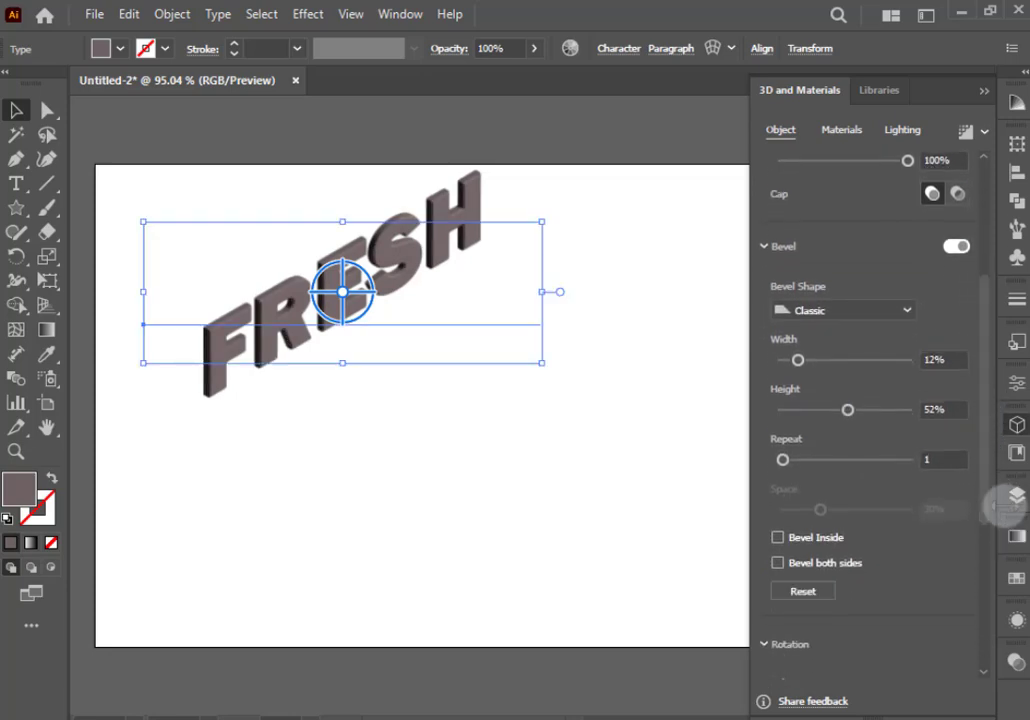
left_click(900, 130)
type("80")
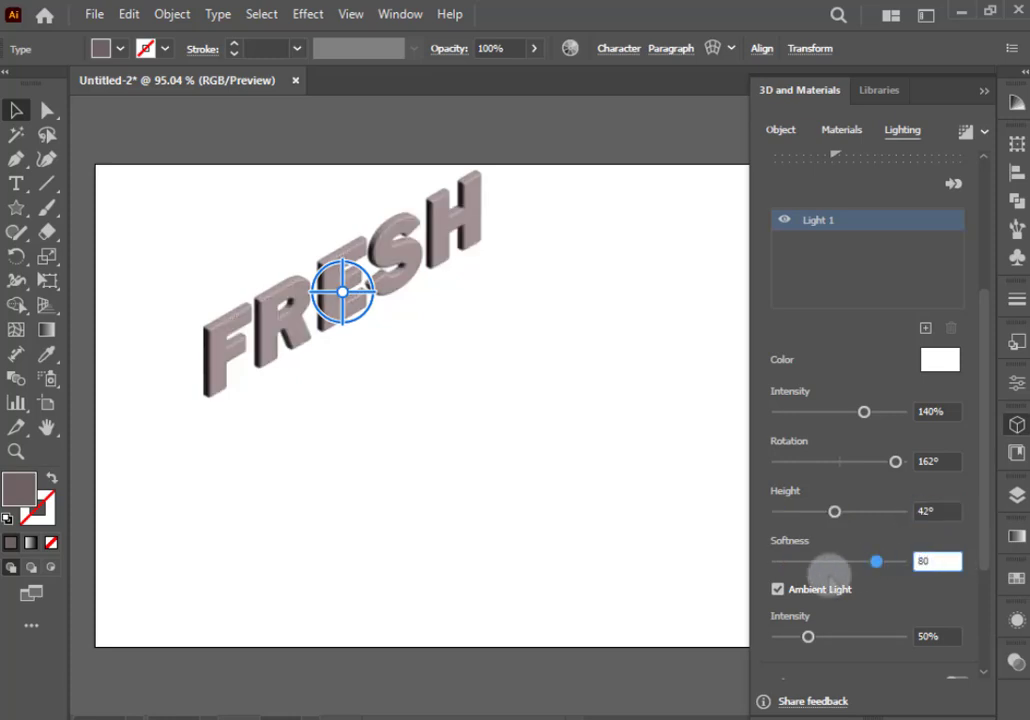
Switch off Ambient Light and enable a soft shadow Below Object with 190% bounds.
left_click(778, 588)
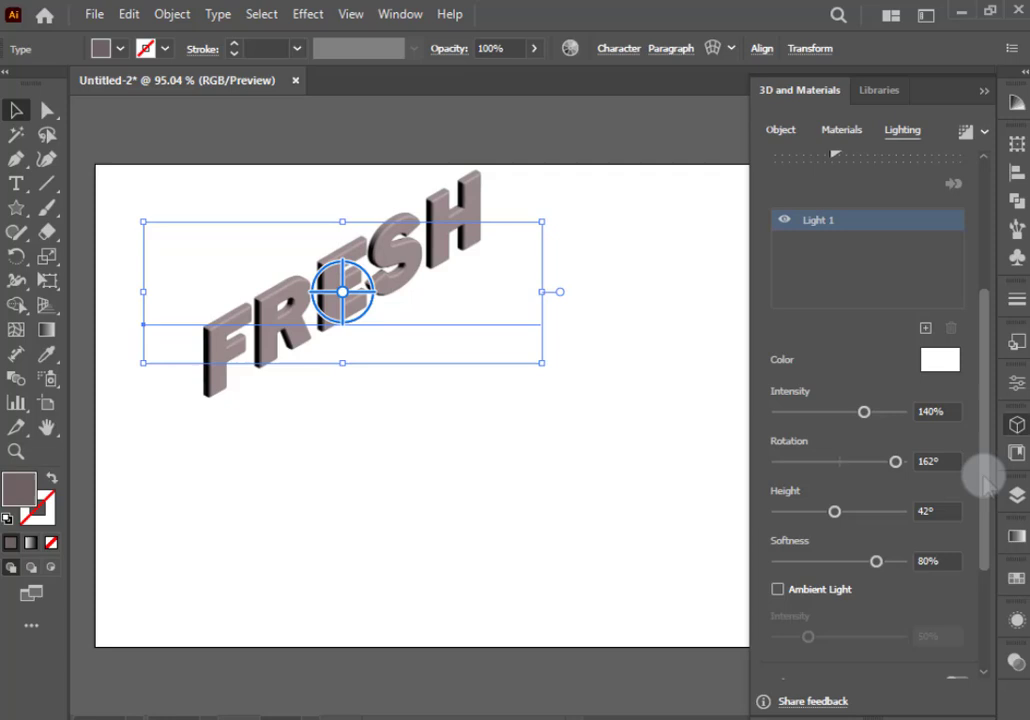
scroll("down", 3)
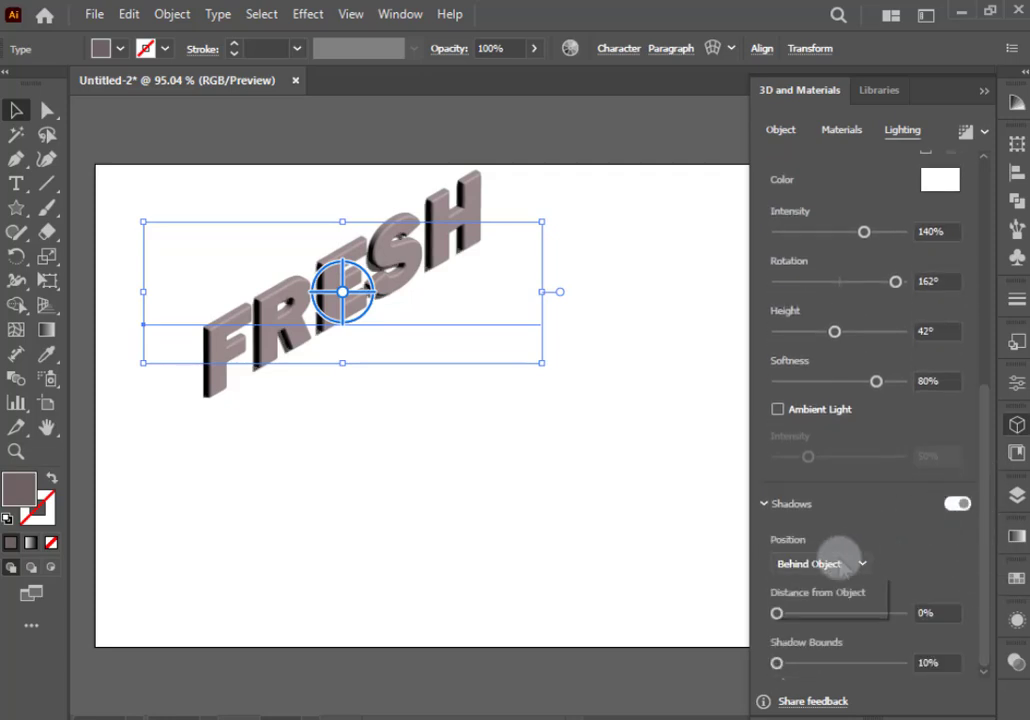
left_click(816, 564)
type("190")
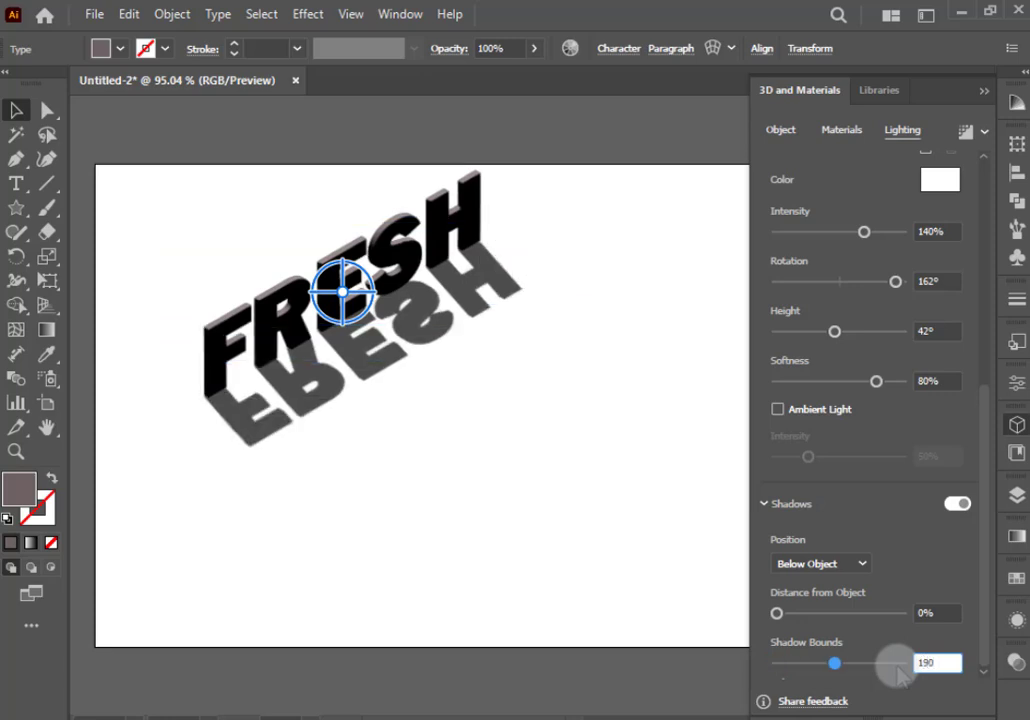
mouse_move(966, 132)
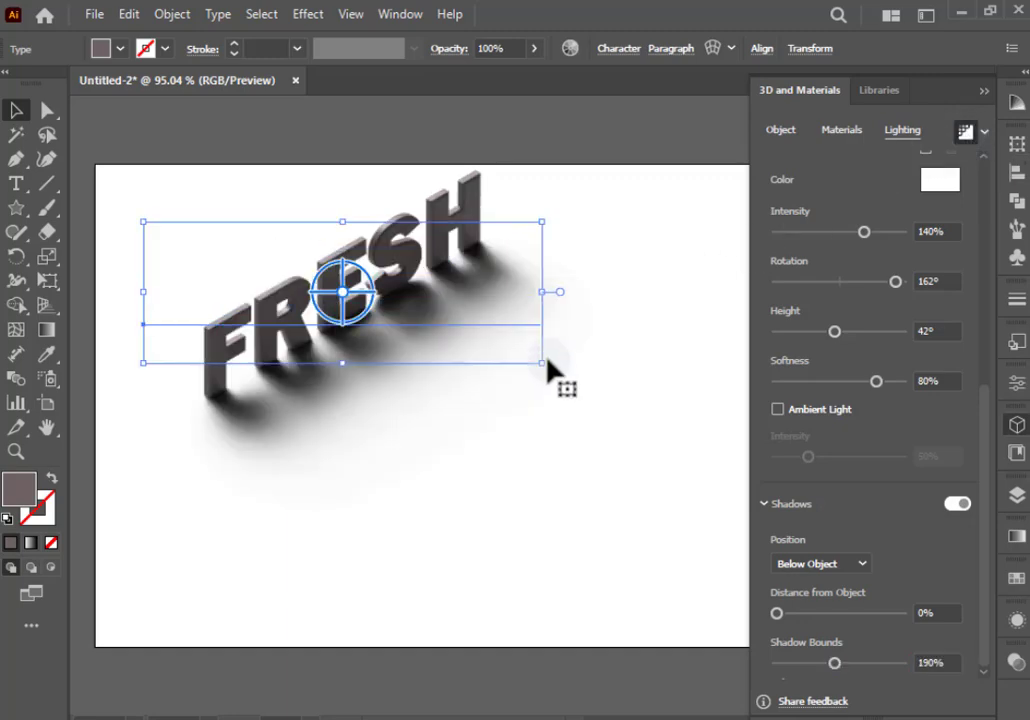
left_click(172, 12)
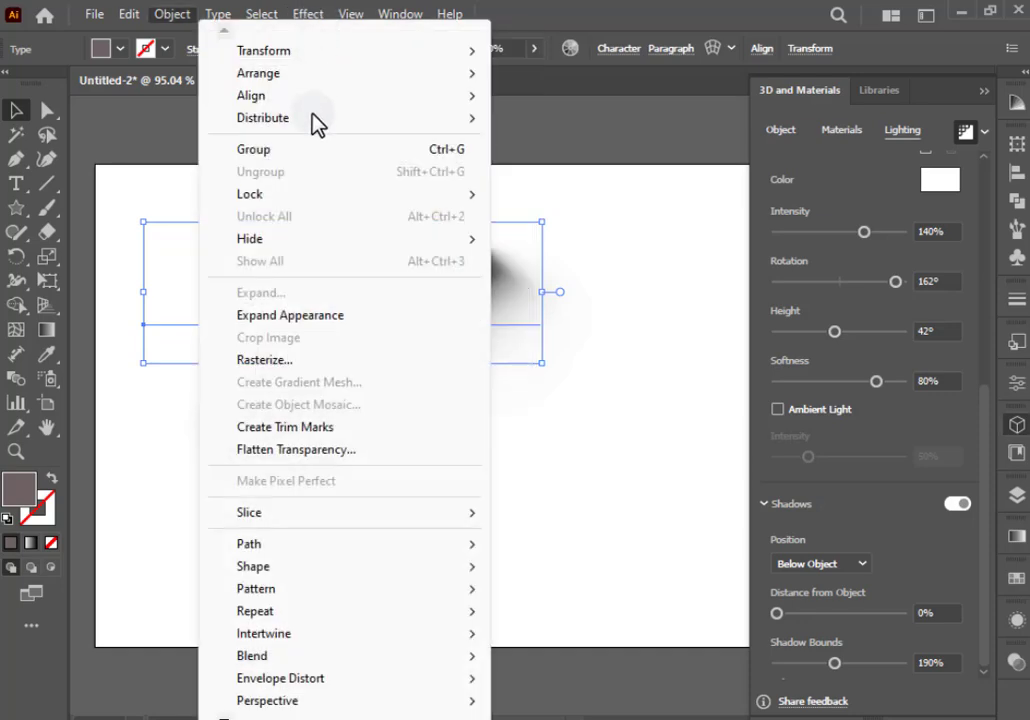